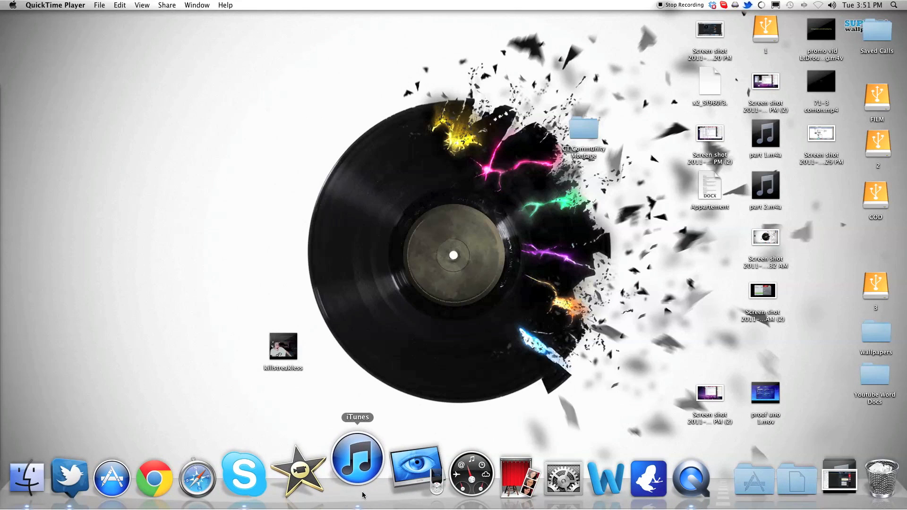
# Launch iTunes, enter the iTunes Store and choose Create New Account from the sign-in prompt.
pyautogui.click(357, 460)
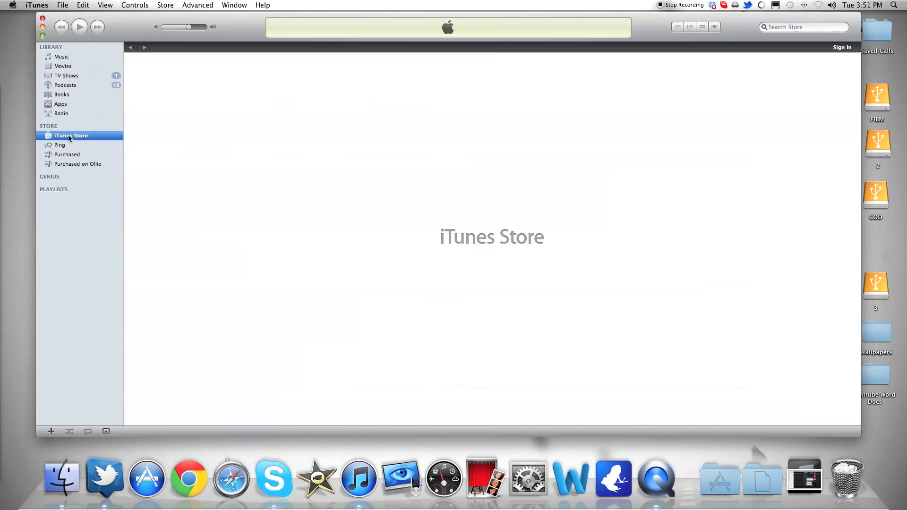
pyautogui.click(71, 135)
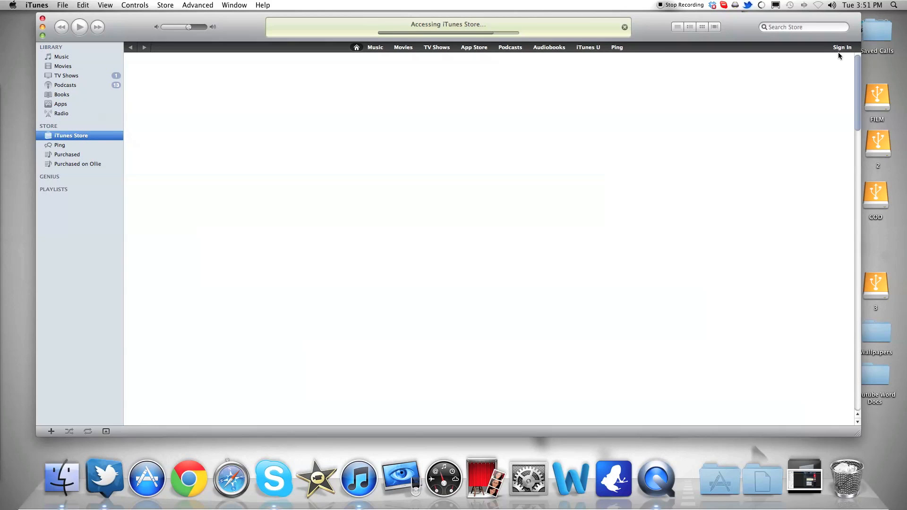
pyautogui.click(842, 47)
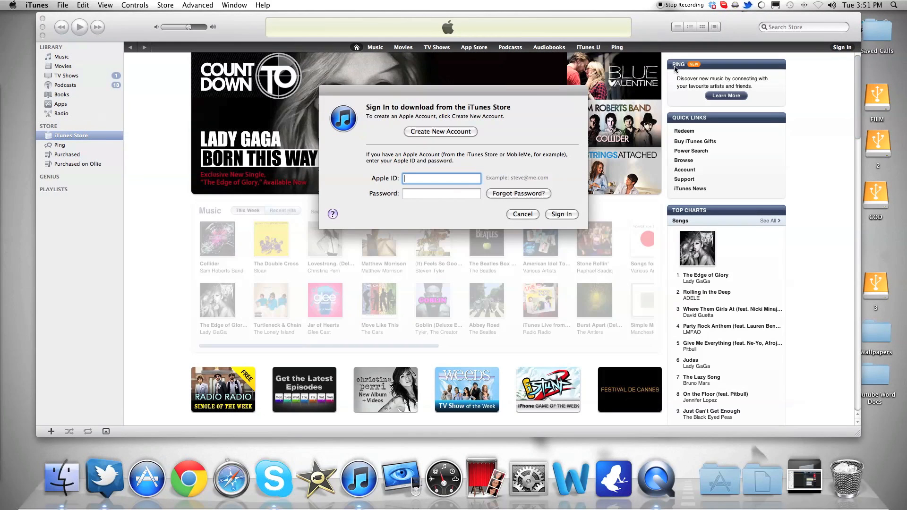
pyautogui.click(522, 214)
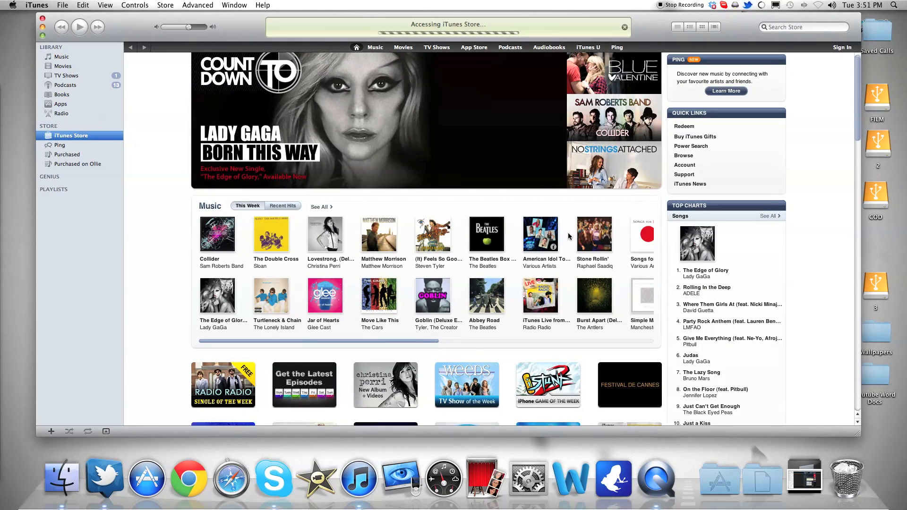
pyautogui.click(842, 47)
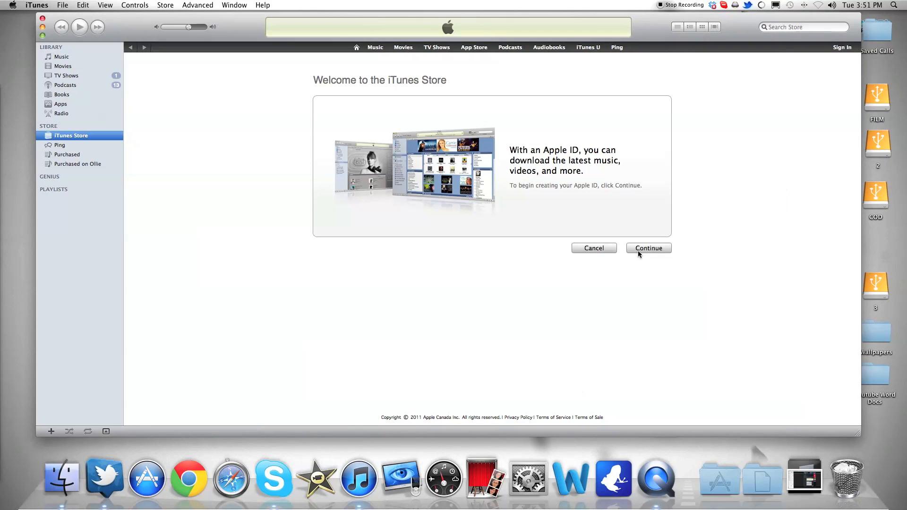
# Continue past the welcome page, agree to the terms and conditions, and reach the Apple ID details form.
pyautogui.click(648, 248)
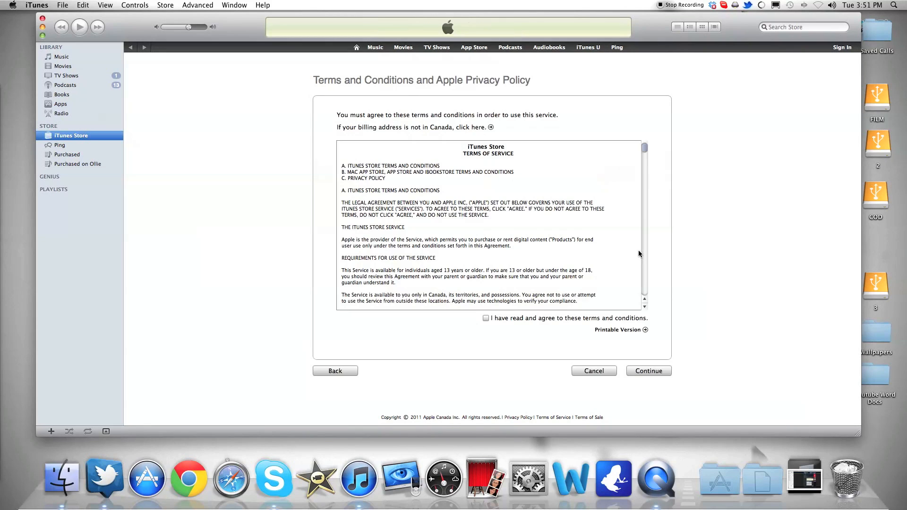
pyautogui.click(486, 318)
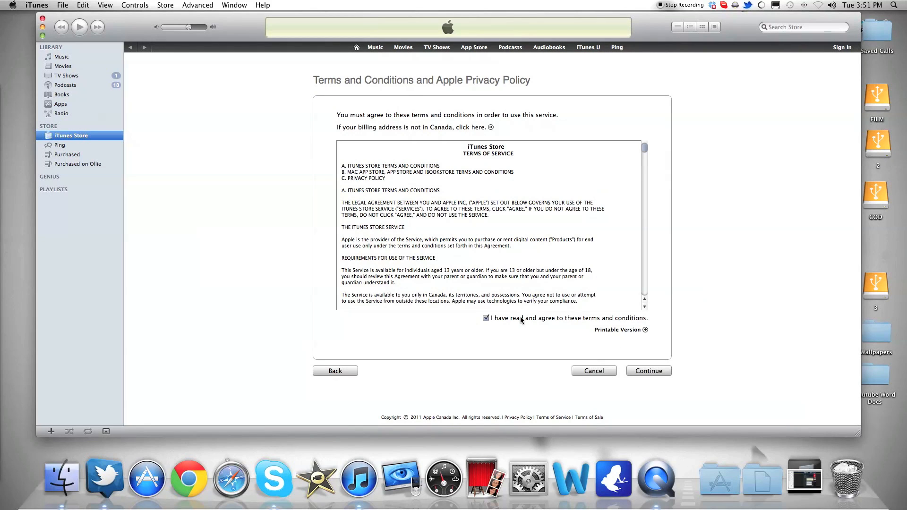
pyautogui.click(649, 370)
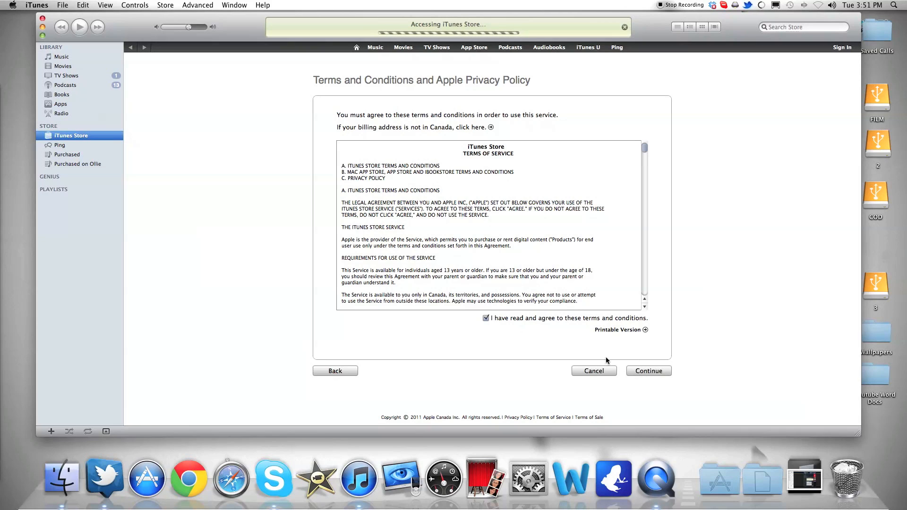
pyautogui.click(648, 371)
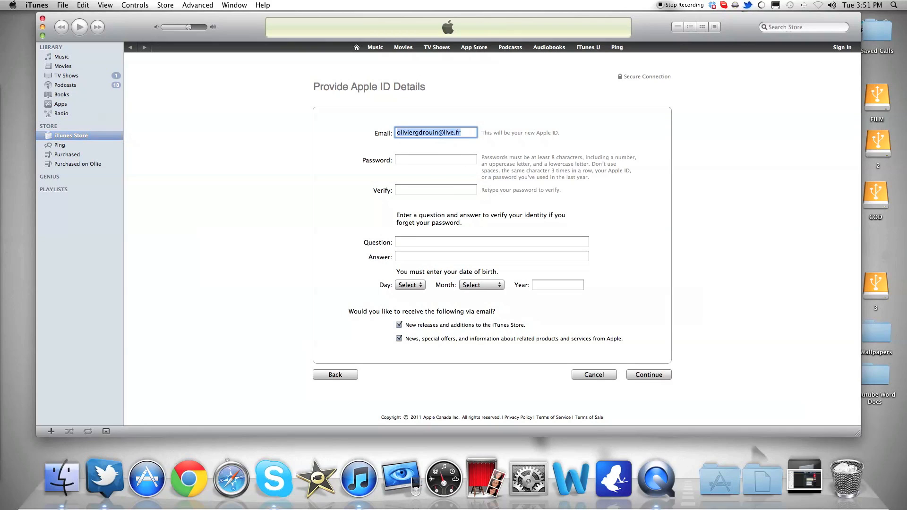
pyautogui.write('tes')
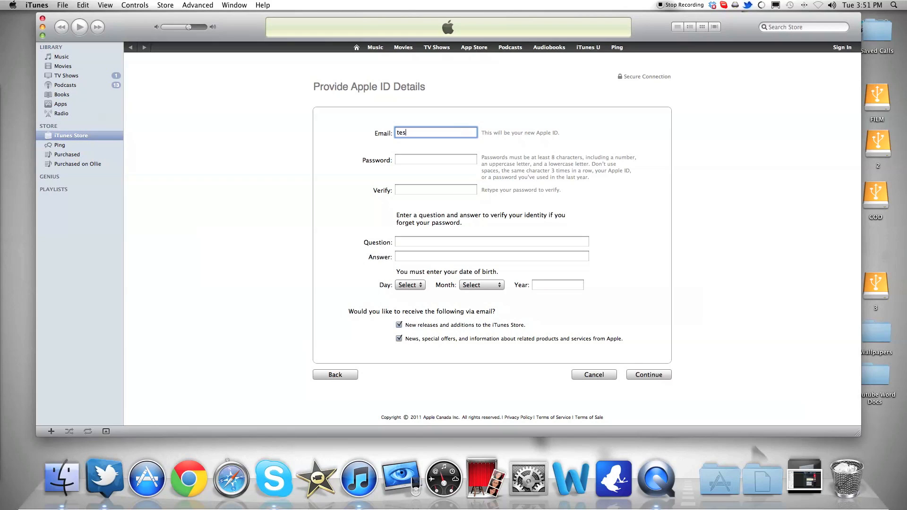
pyautogui.write('t@hotmail.com')
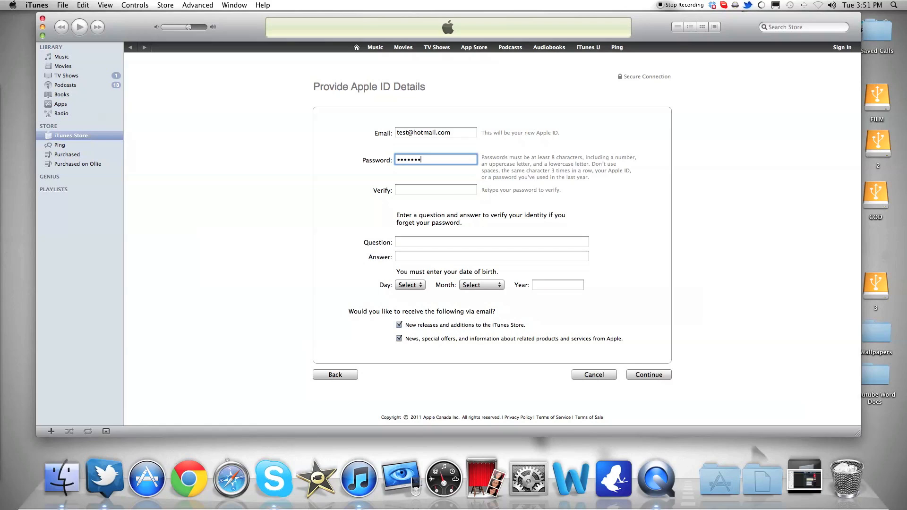
pyautogui.write('•')
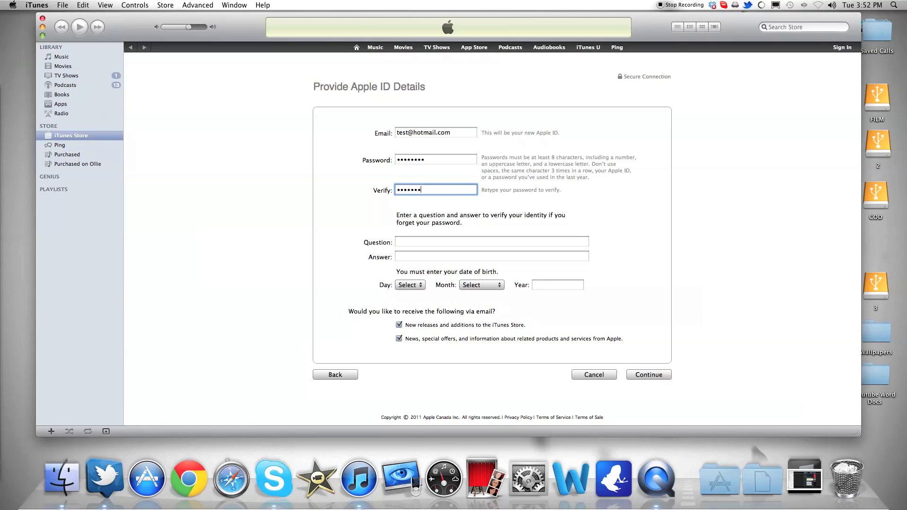
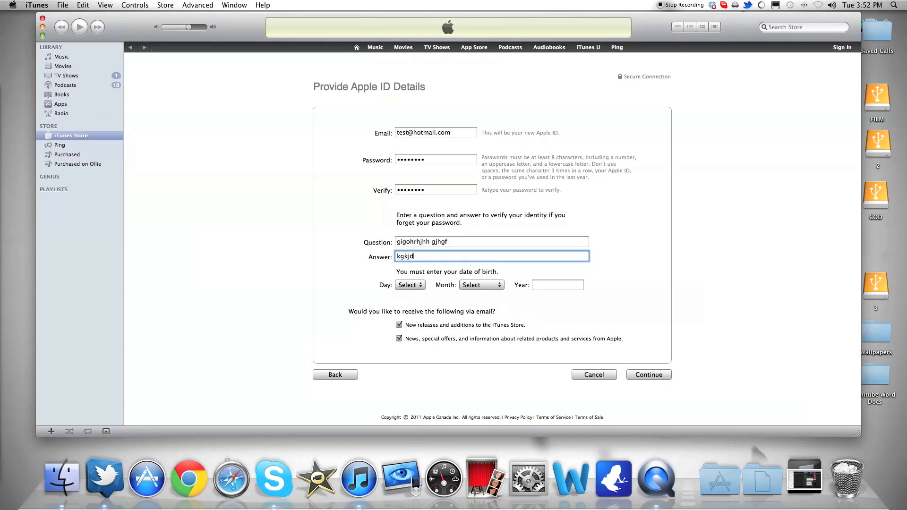
# Set the birth date to 7 October 1923 and submit the Apple ID details.
pyautogui.click(409, 285)
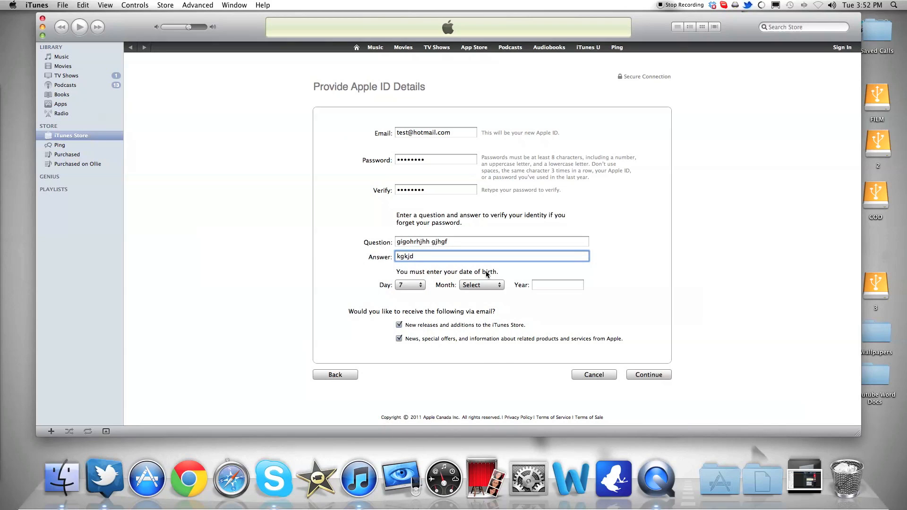
pyautogui.click(481, 284)
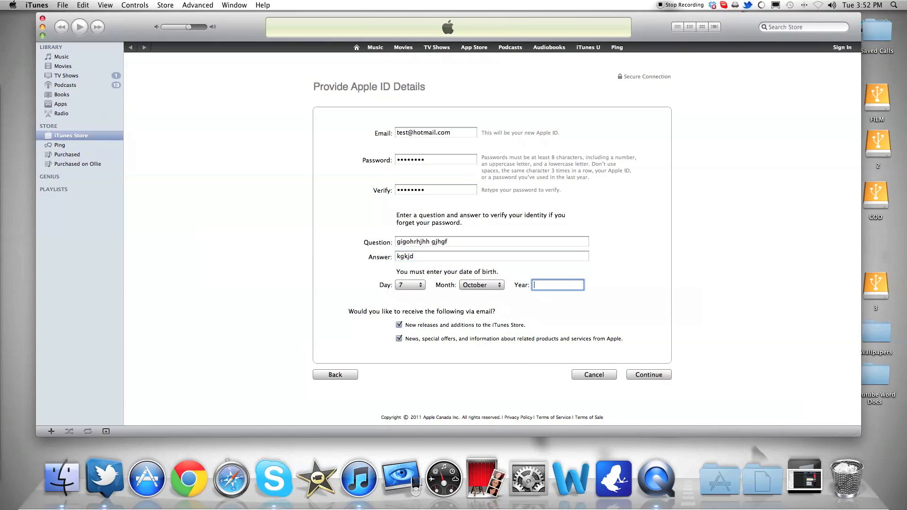
pyautogui.write('19')
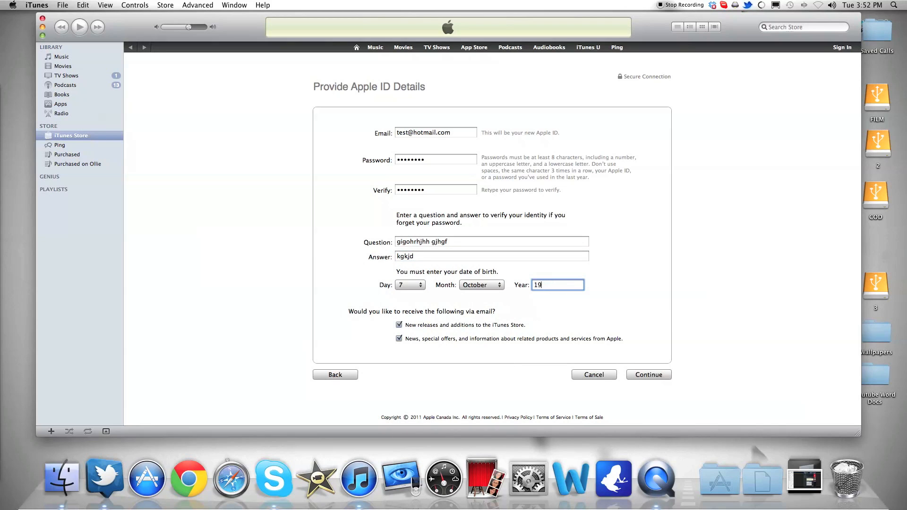
pyautogui.write('23')
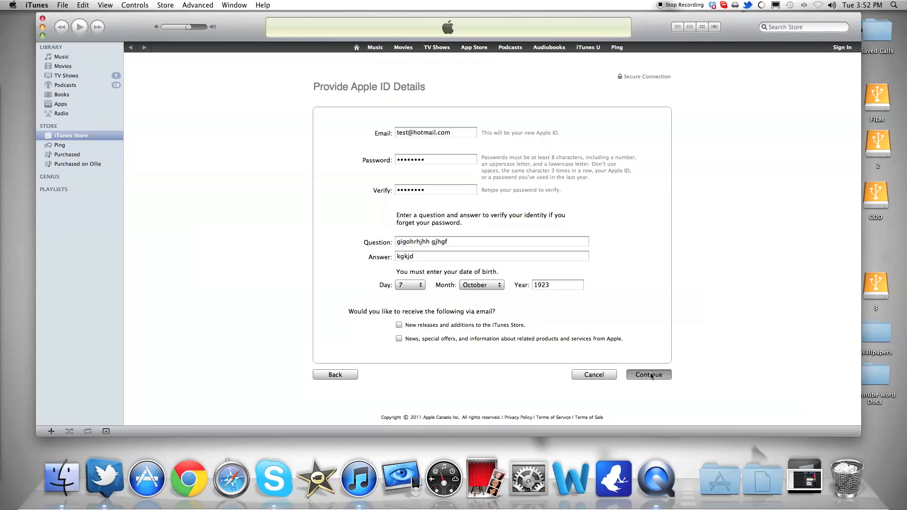
pyautogui.click(648, 374)
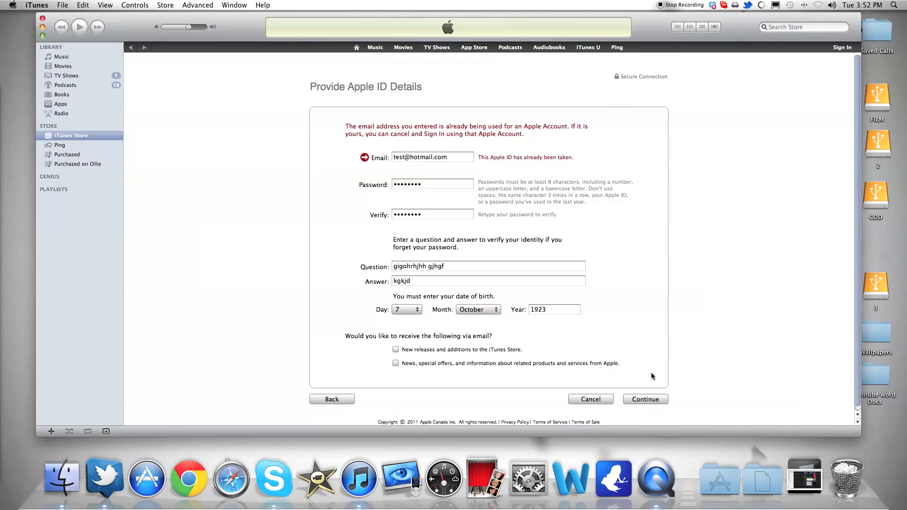
# Replace the rejected email with 'ogkjldjsgsfb@kfgdjgjf.' and resubmit to reach the payment method page.
pyautogui.click(432, 157)
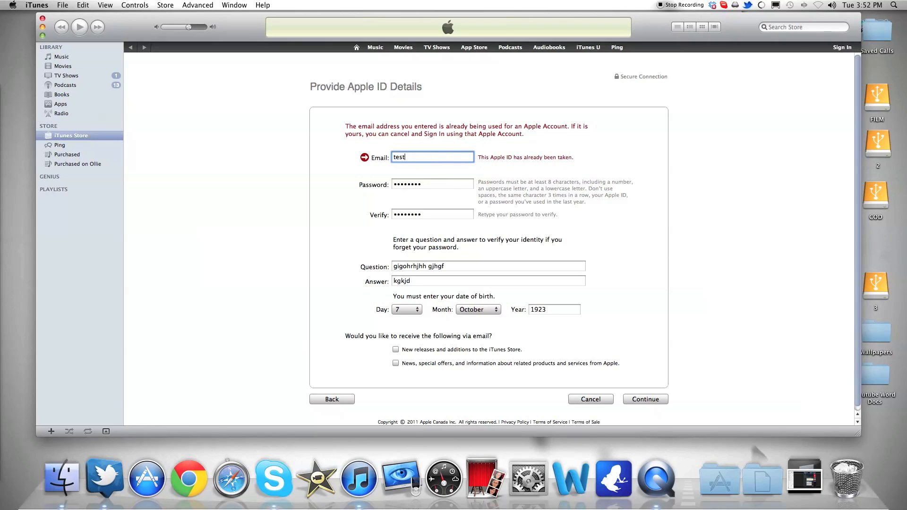
pyautogui.write('ogkjldjsgsfb@')
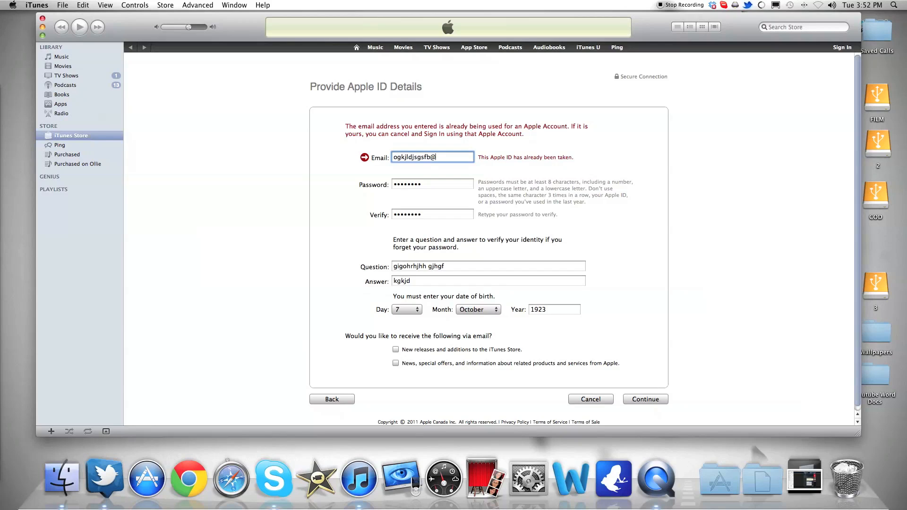
pyautogui.write('kfgdjgjf.')
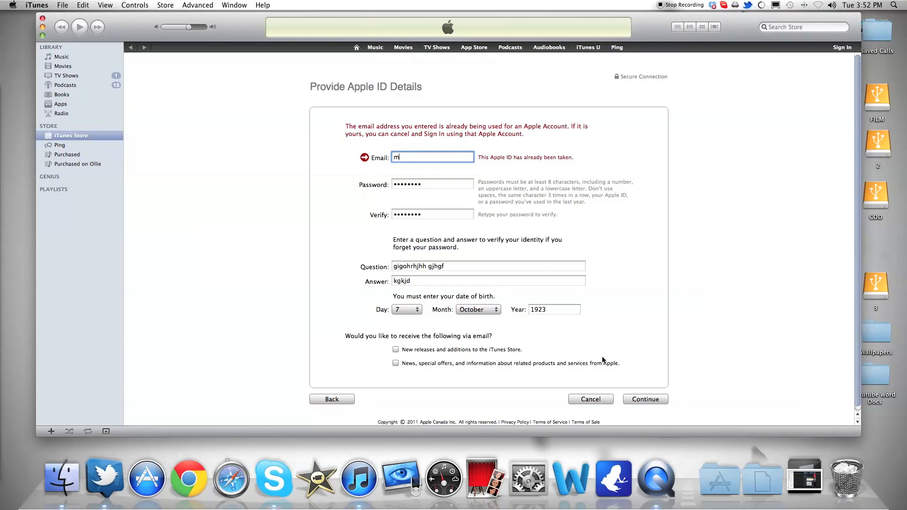
pyautogui.click(645, 399)
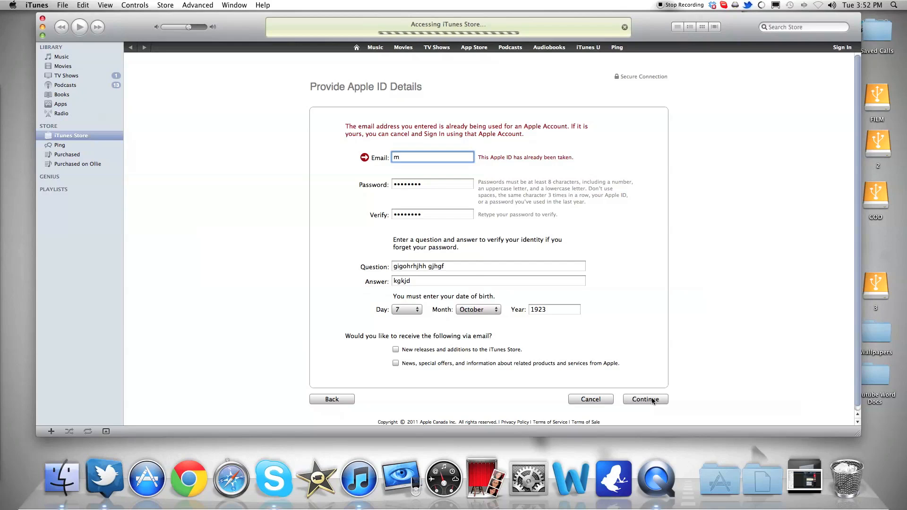
pyautogui.click(645, 399)
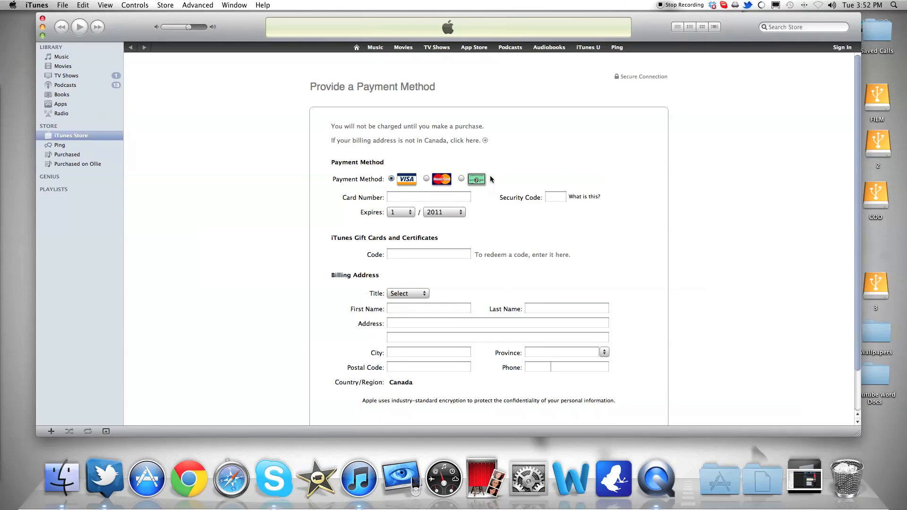
pyautogui.moveTo(461, 180)
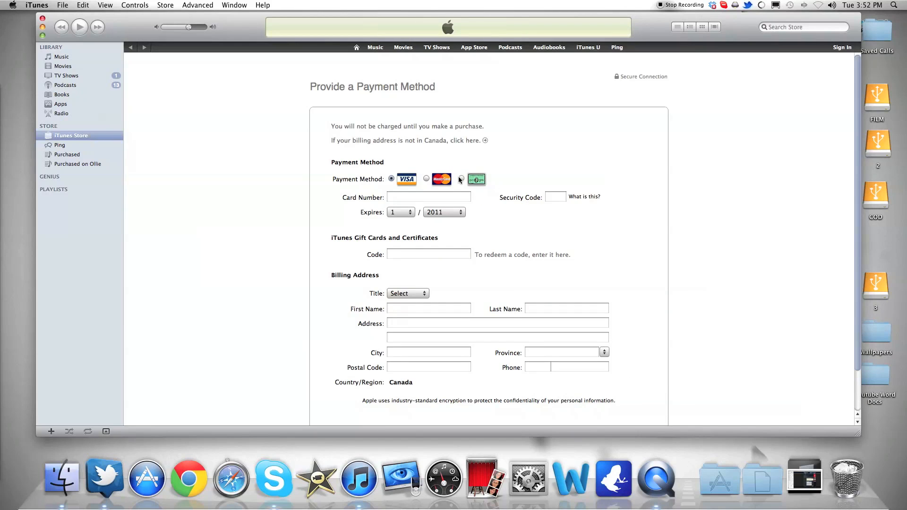
# Choose MasterCard as the card type on the payment method page.
pyautogui.click(462, 179)
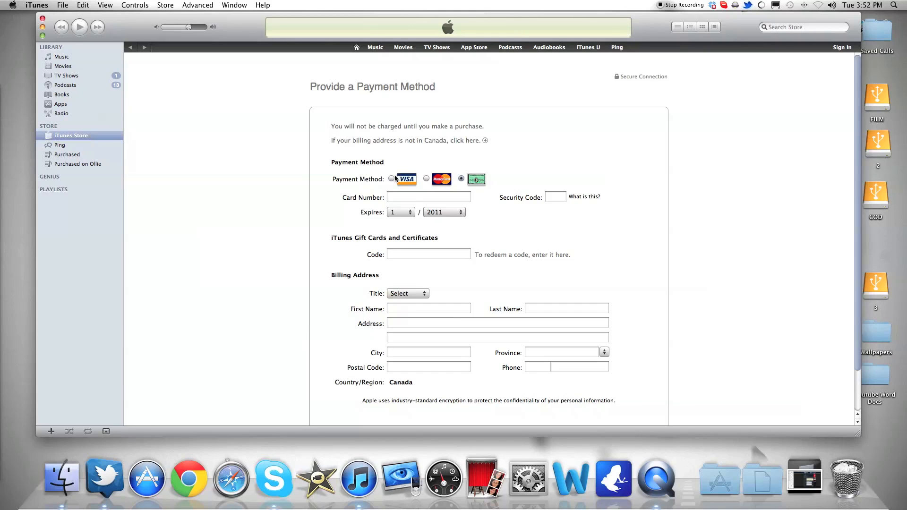
pyautogui.scroll(-3)
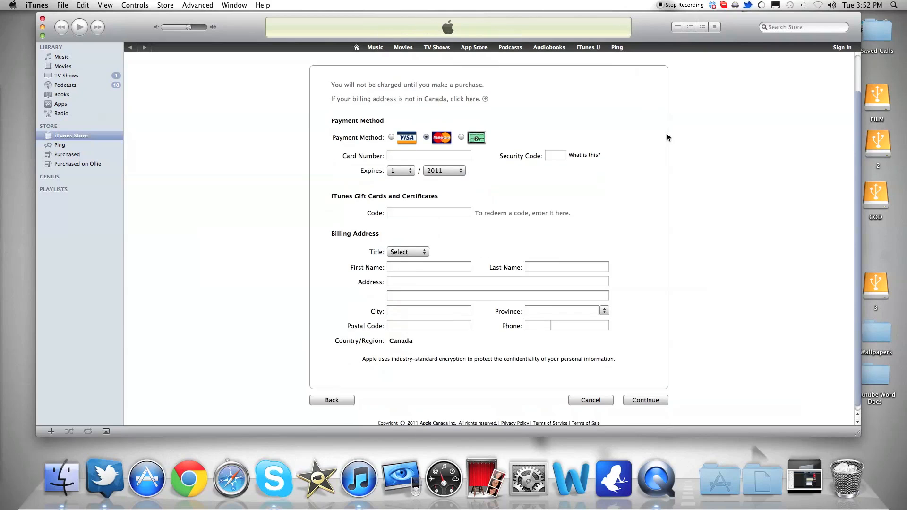
pyautogui.scroll(3)
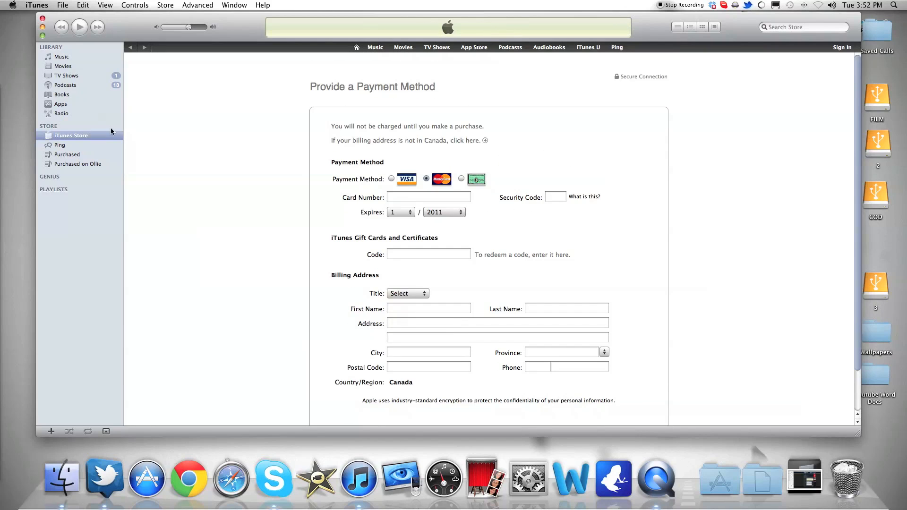
pyautogui.moveTo(475, 48)
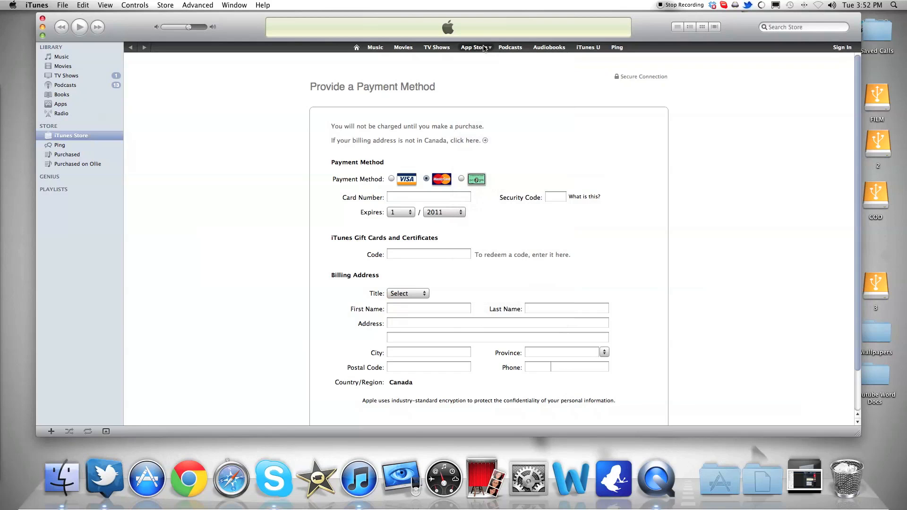
# Go to the App Store section and get the free Top 100 Music app, bringing up the sign-in prompt.
pyautogui.click(473, 47)
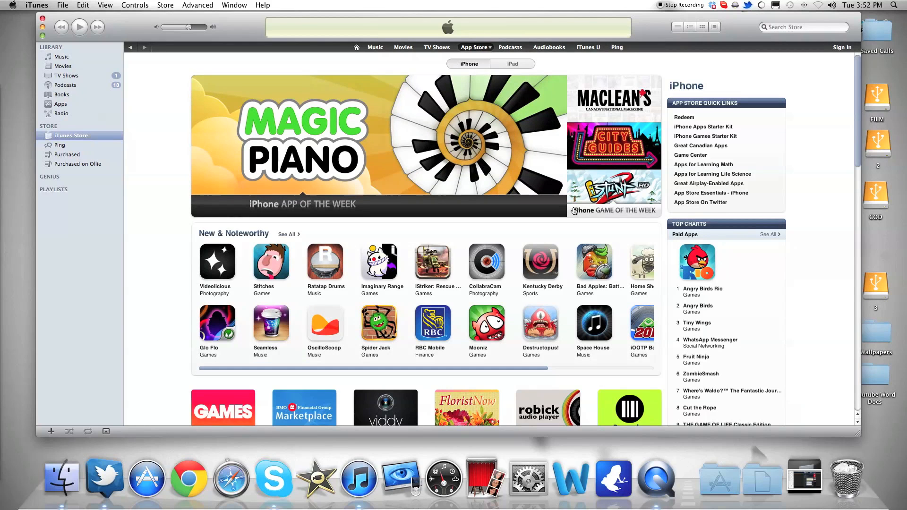
pyautogui.scroll(-3)
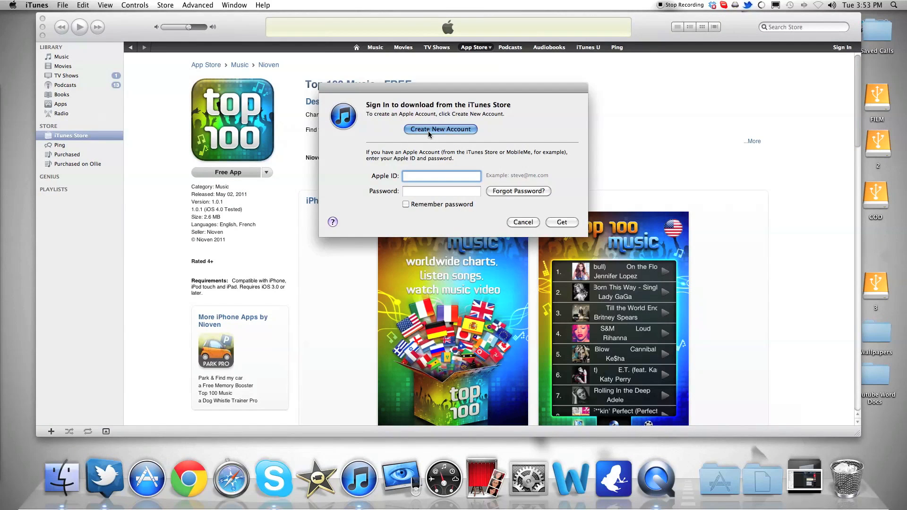
# Choose Create New Account from the download prompt, accept the terms, and reach the Apple ID details form.
pyautogui.click(441, 129)
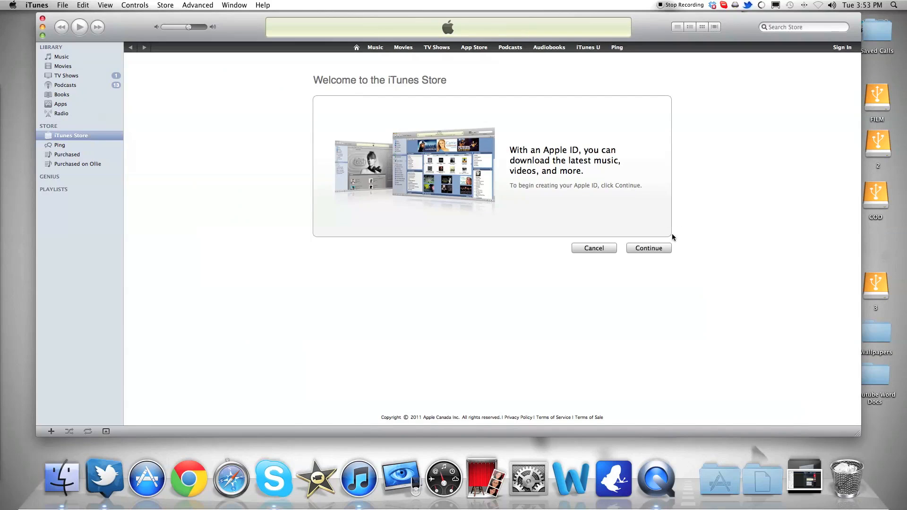
pyautogui.click(649, 248)
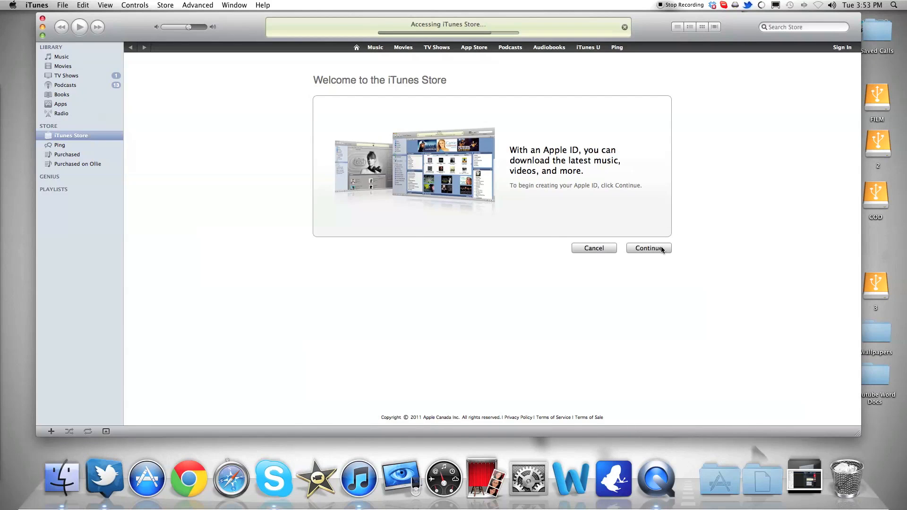
pyautogui.click(648, 247)
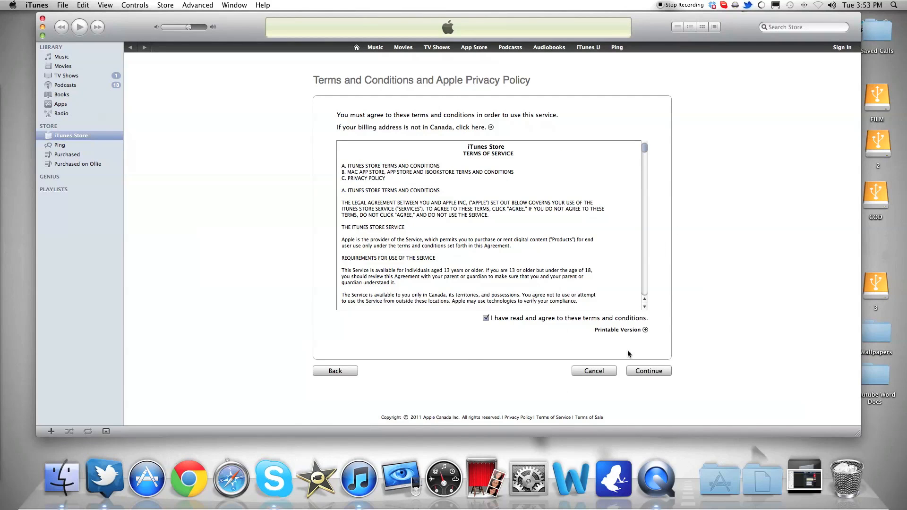
pyautogui.click(648, 371)
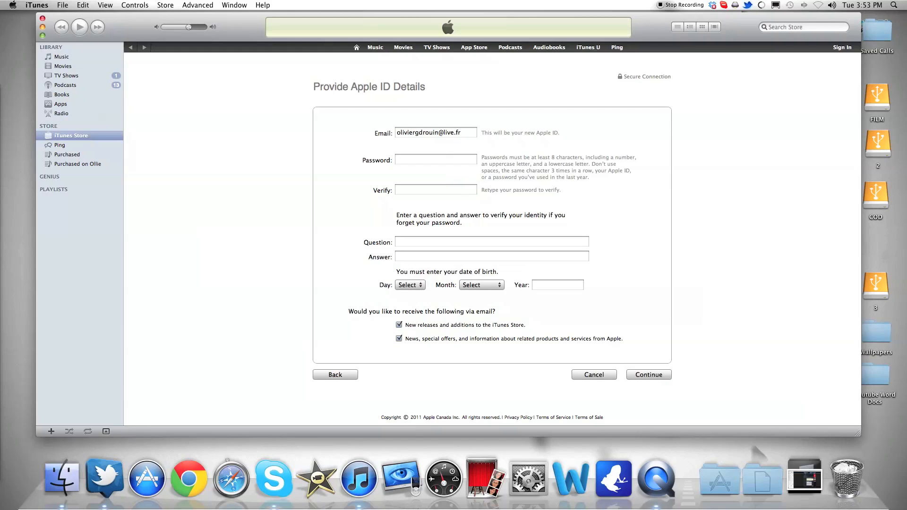
pyautogui.tripleClick(436, 132)
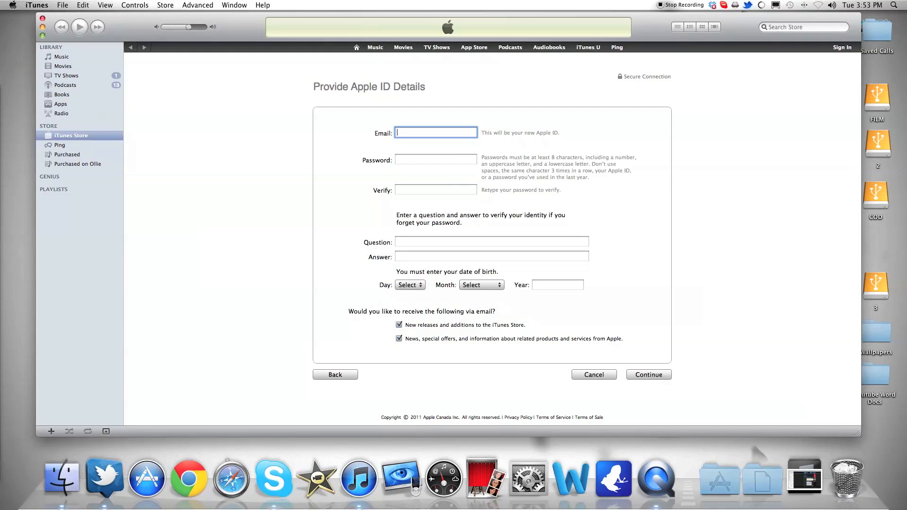
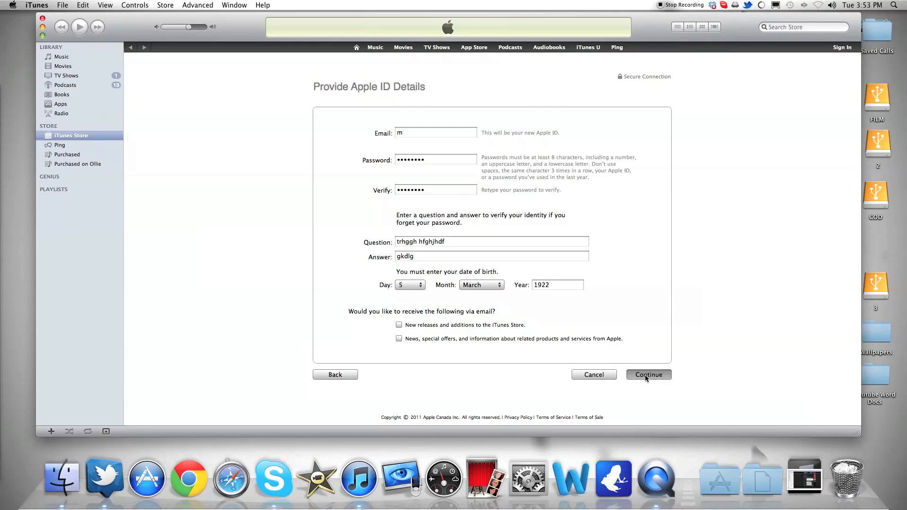
pyautogui.click(648, 374)
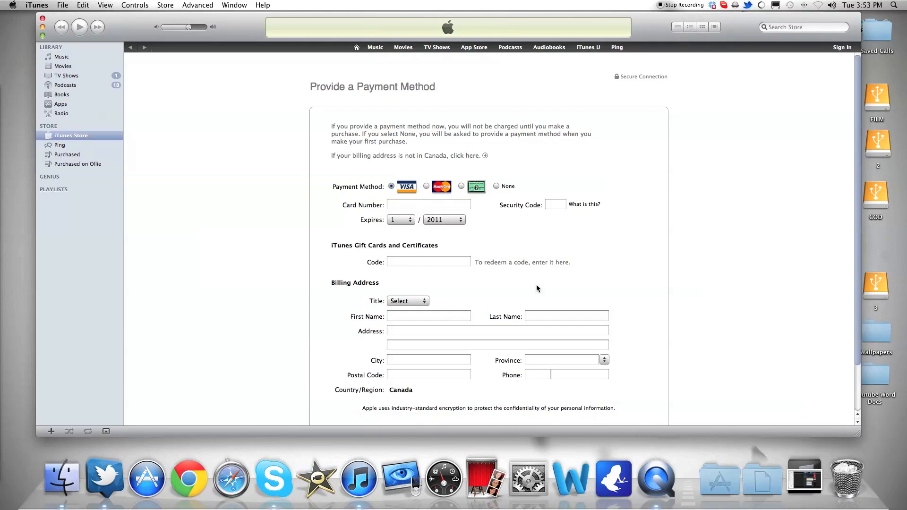
# Select None as the payment method so no card details are required.
pyautogui.click(496, 186)
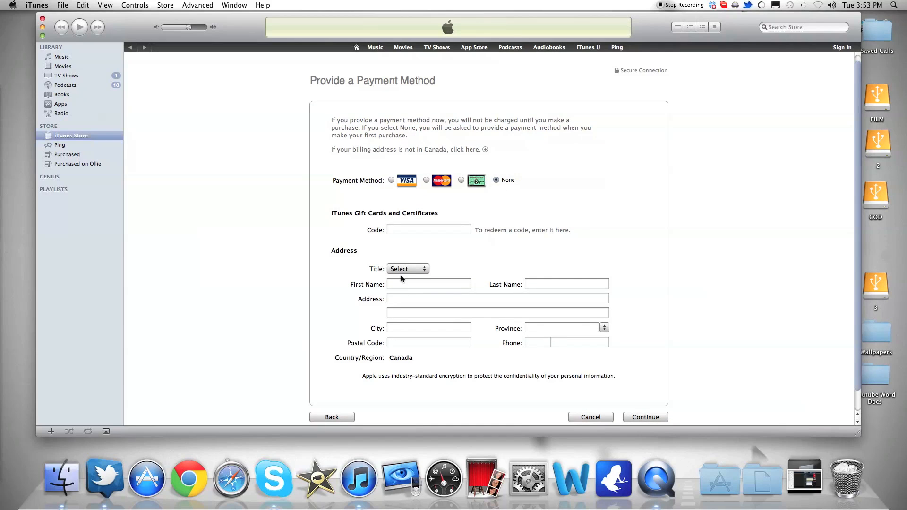
pyautogui.moveTo(403, 281)
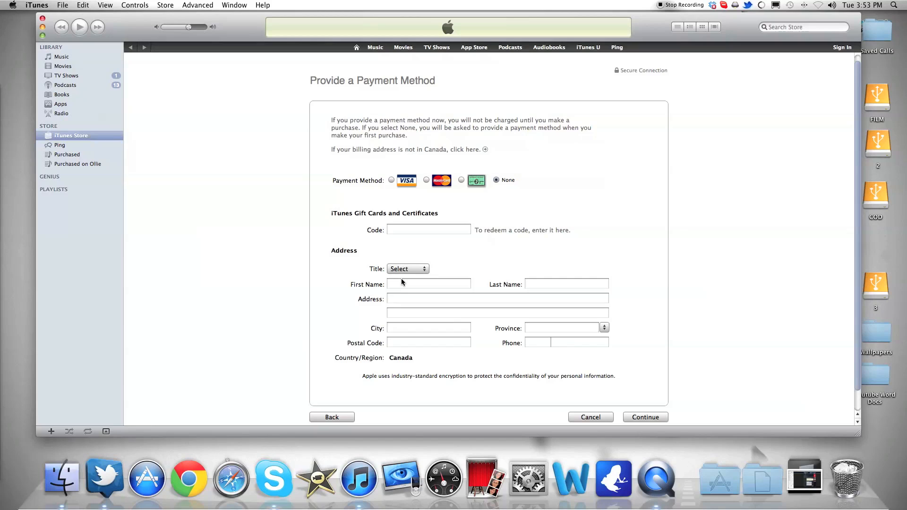
pyautogui.moveTo(668, 423)
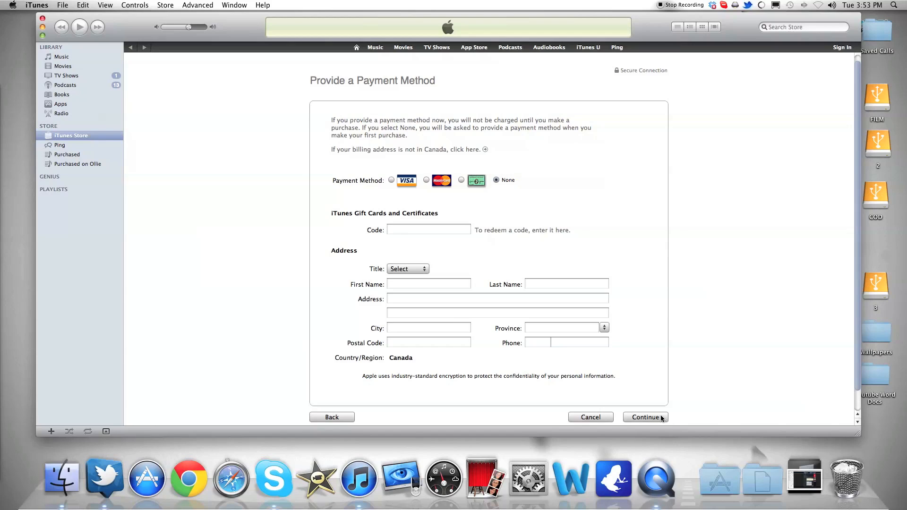
pyautogui.moveTo(496, 183)
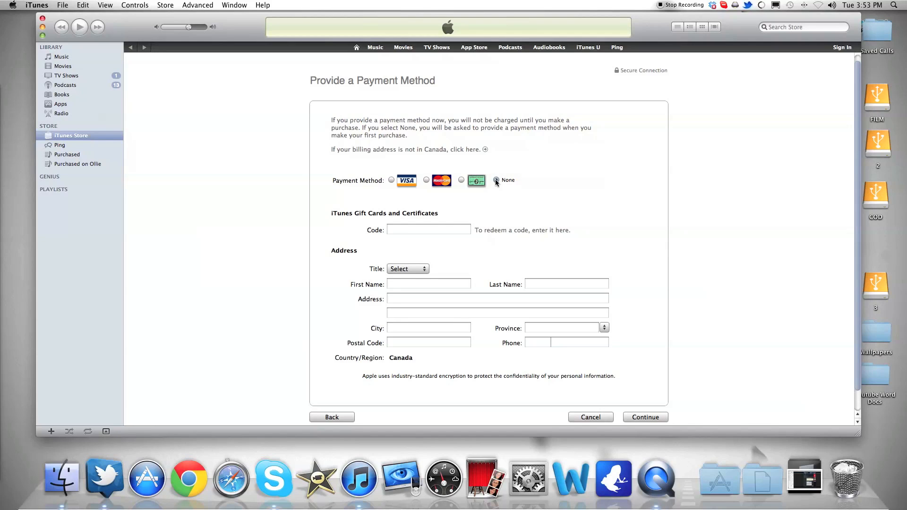